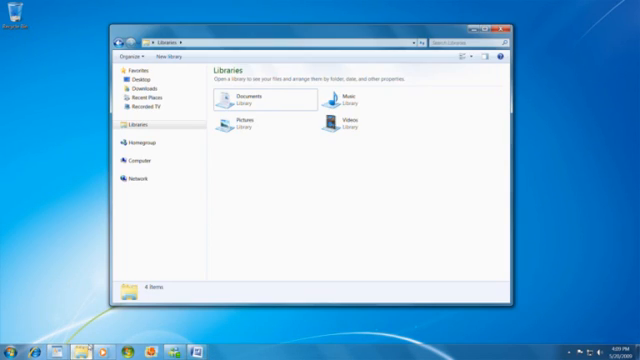
Step: Bring up the HomeGroup wizard for sharing libraries and printers with other Windows 7 computers
click(130, 140)
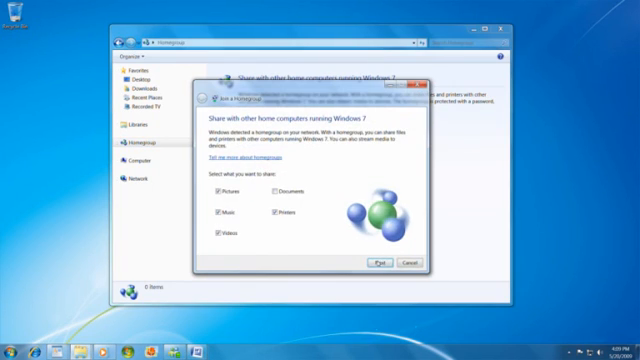
click(376, 260)
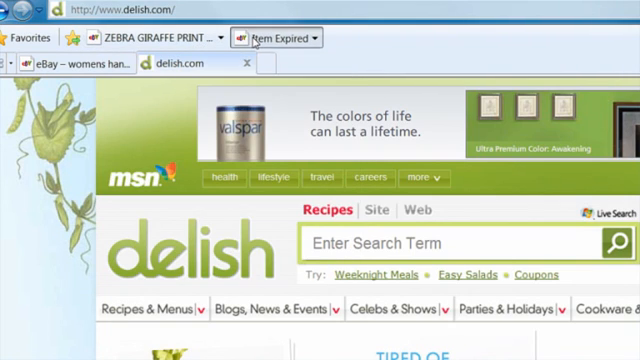
Step: Show the 'Item Expired' Web Slice preview reporting the watched eBay item as expired
click(280, 36)
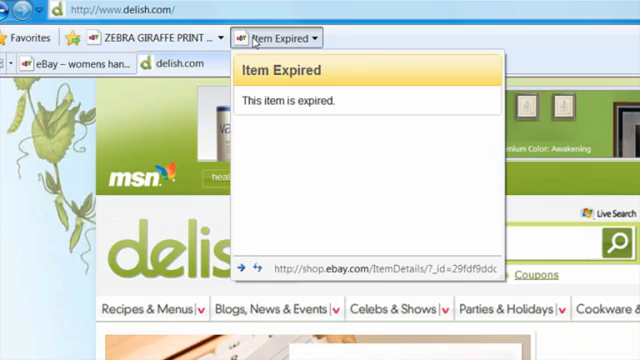